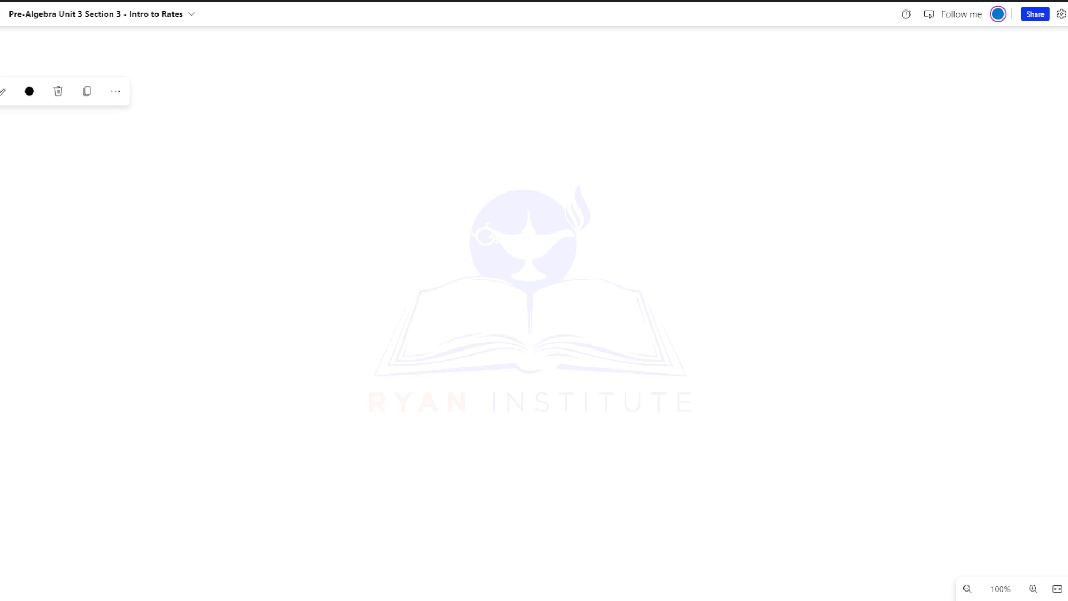
Type 'Rates: Ratios that compares x units of one quantity to 1 unit of another quantity'.
text(Rates: Ratios that compares x units of one quantity to 1 unit of another quantity)
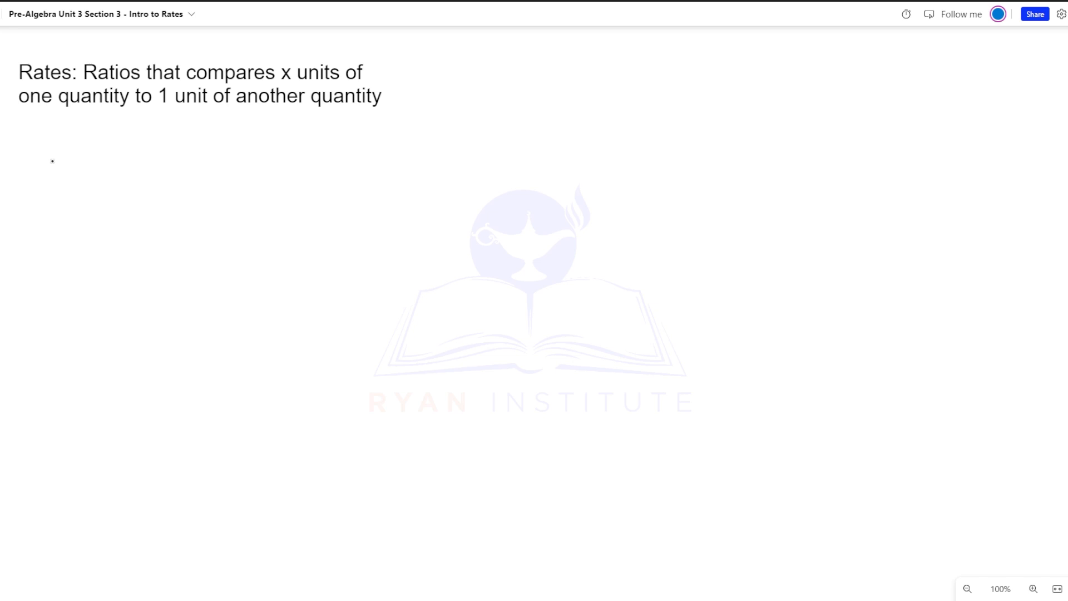
Handwrite the examples 60 miles per hour, $18 per hour, and 2 lbs bananas per dollar.
drag(55, 157, 55, 201)
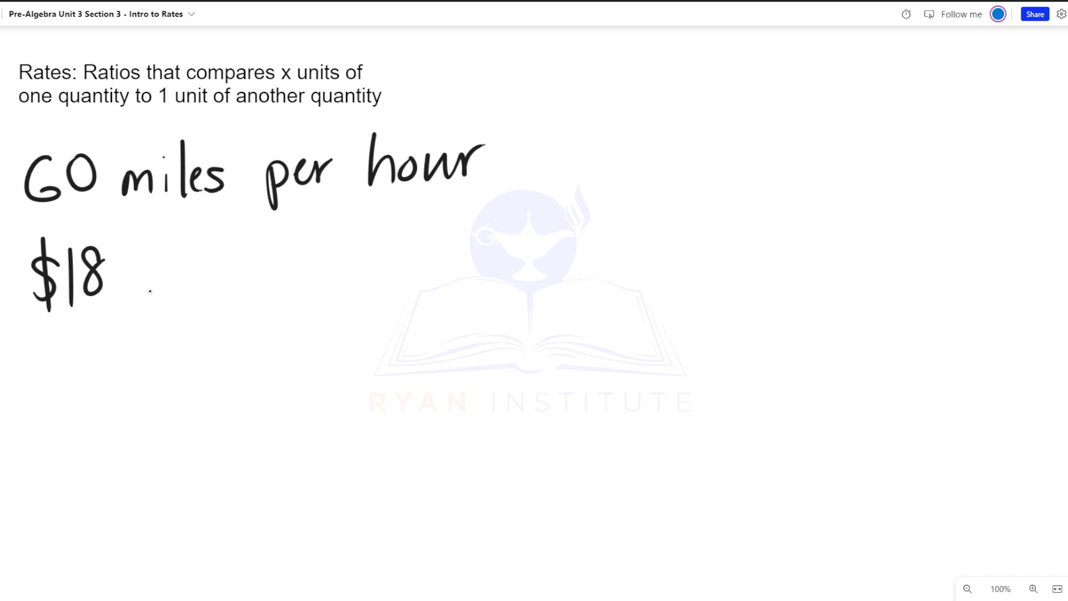
drag(136, 273, 218, 279)
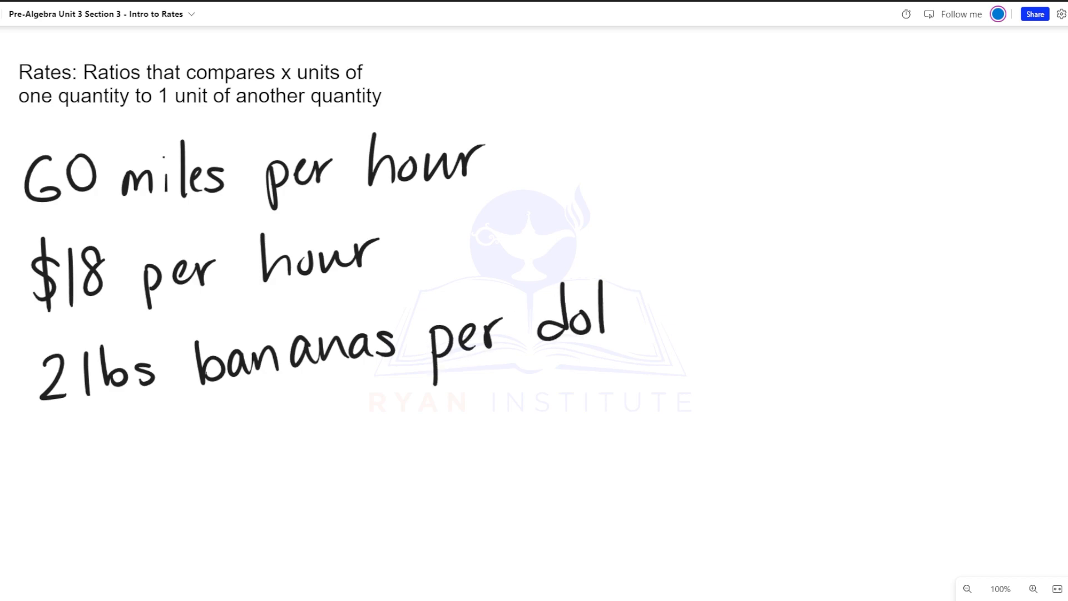
drag(599, 320, 678, 299)
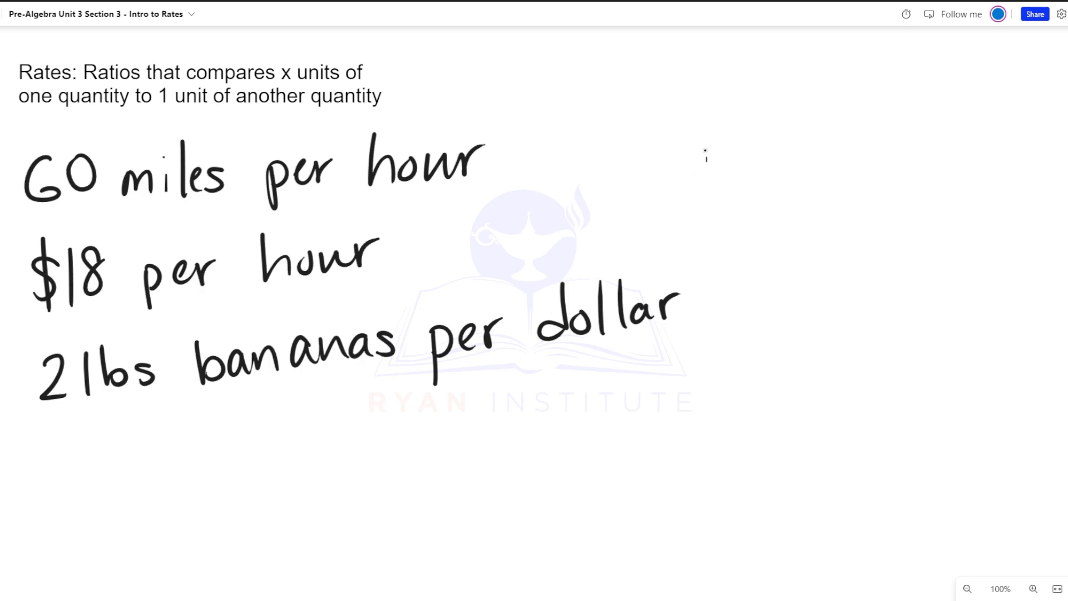
Write 180 miles as 180:? under 60:1, mark ×3 on both sides, and answer 3 hours.
text(180 miles)
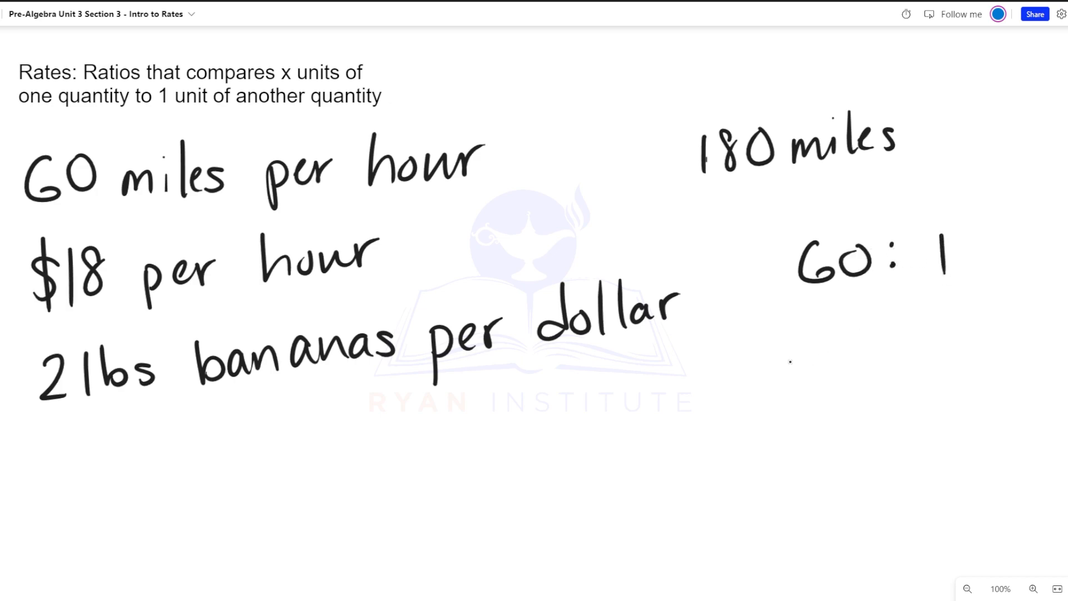
drag(789, 341, 790, 371)
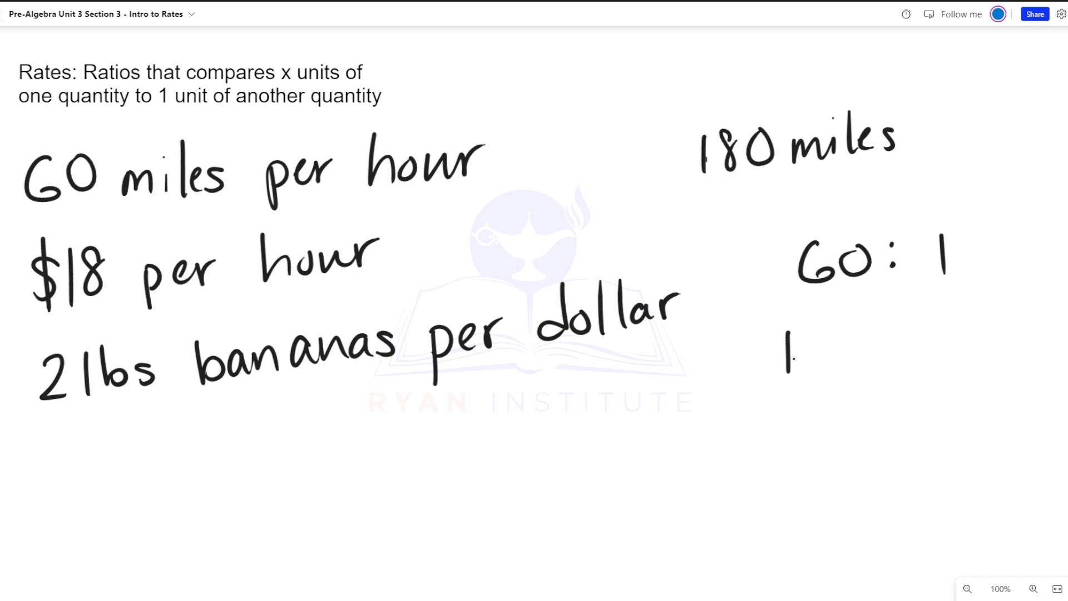
text(80 :)
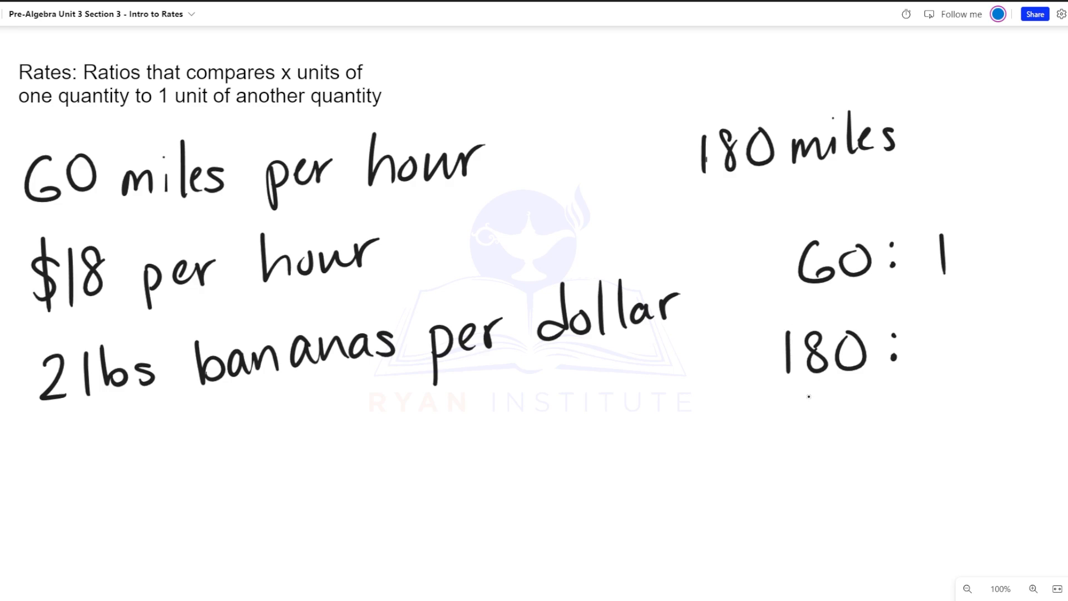
text(?)
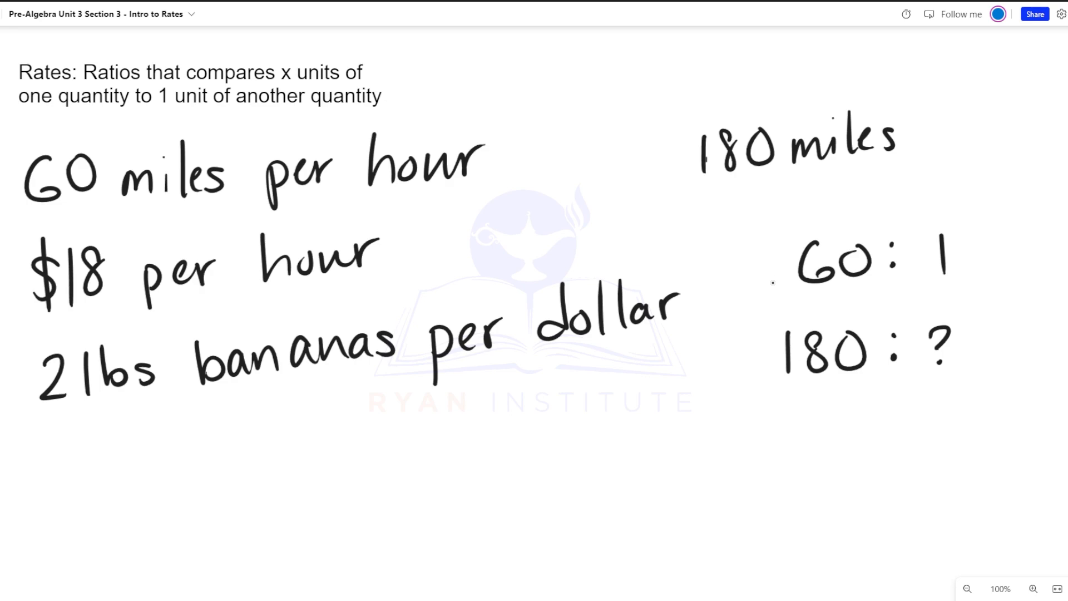
drag(769, 279, 770, 333)
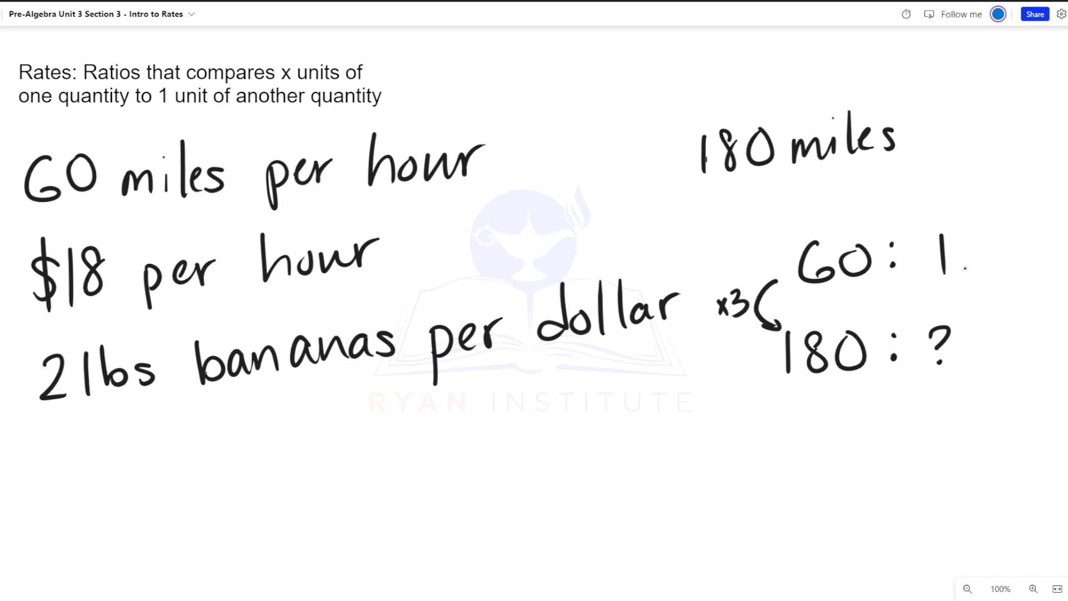
drag(971, 273, 980, 320)
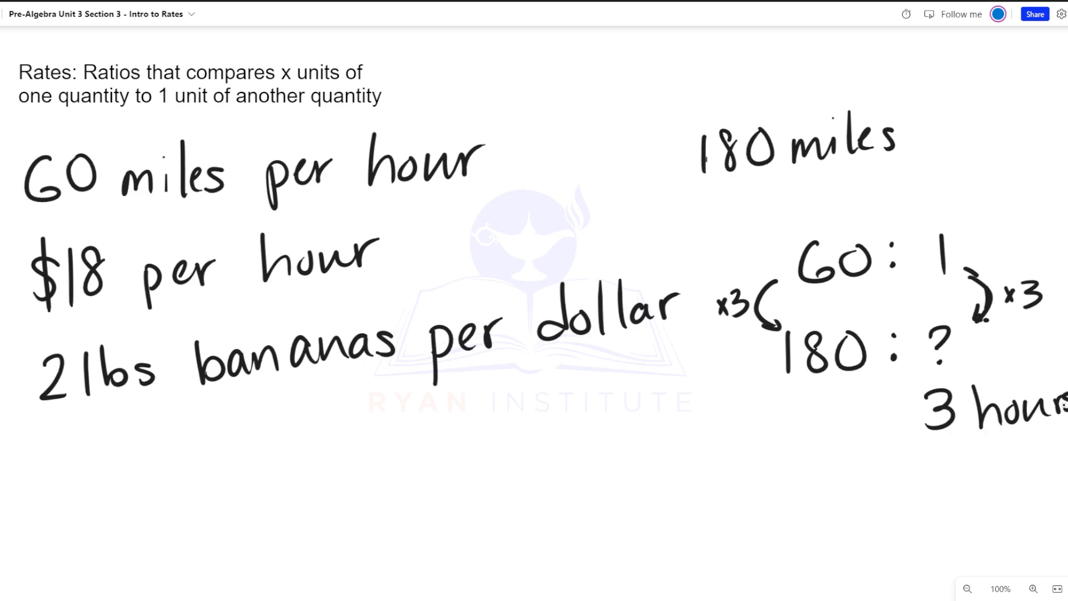
mouse_move(379, 424)
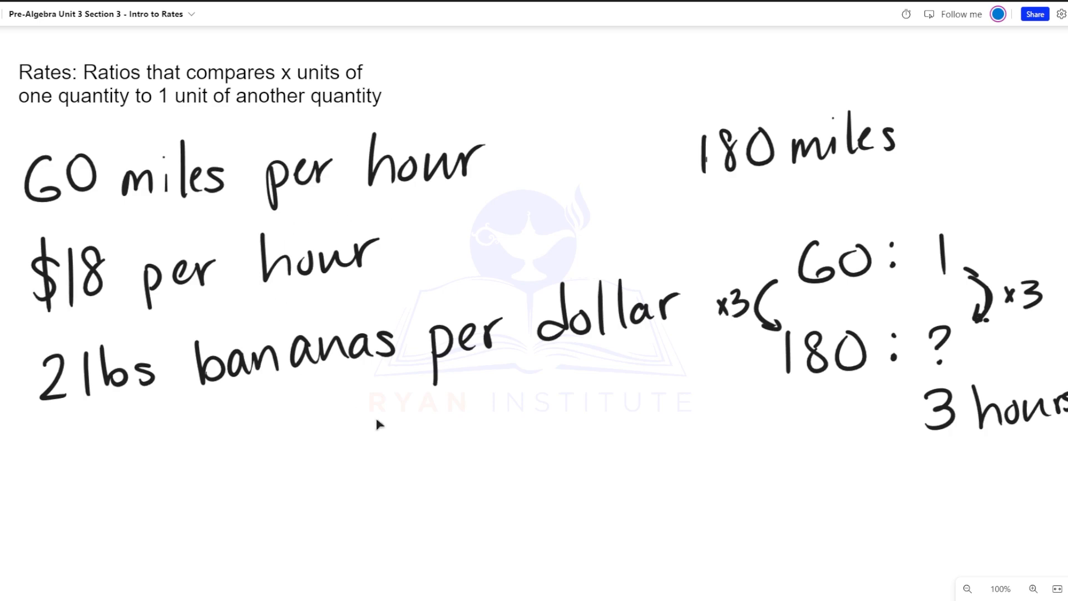
Scroll to Alicia's 183 miles in 3 hours problem and start writing 183 beneath it.
scroll(down, 3)
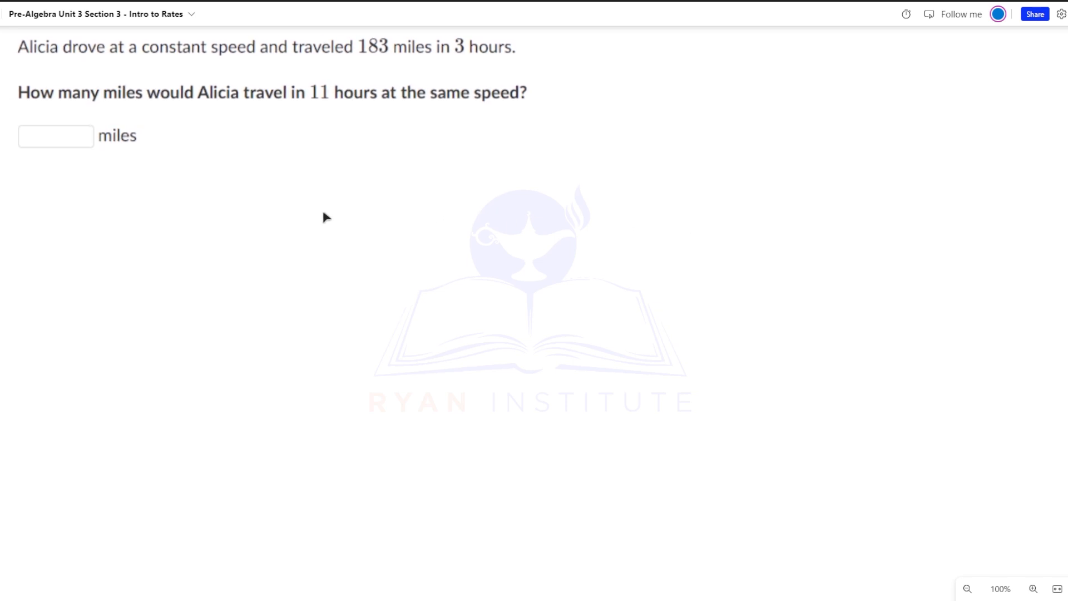
mouse_move(772, 176)
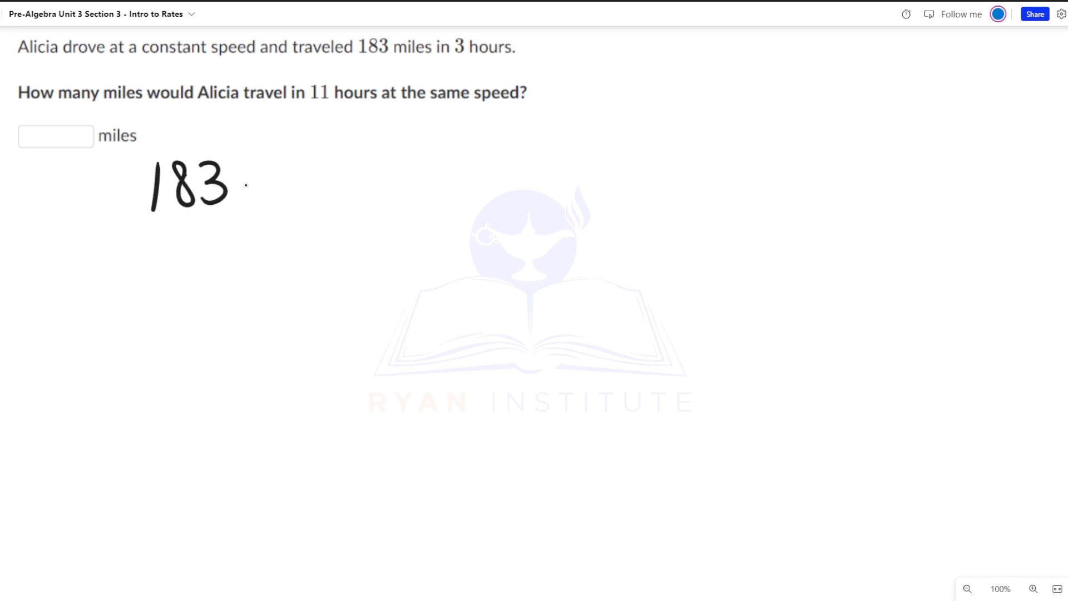
drag(249, 170, 252, 194)
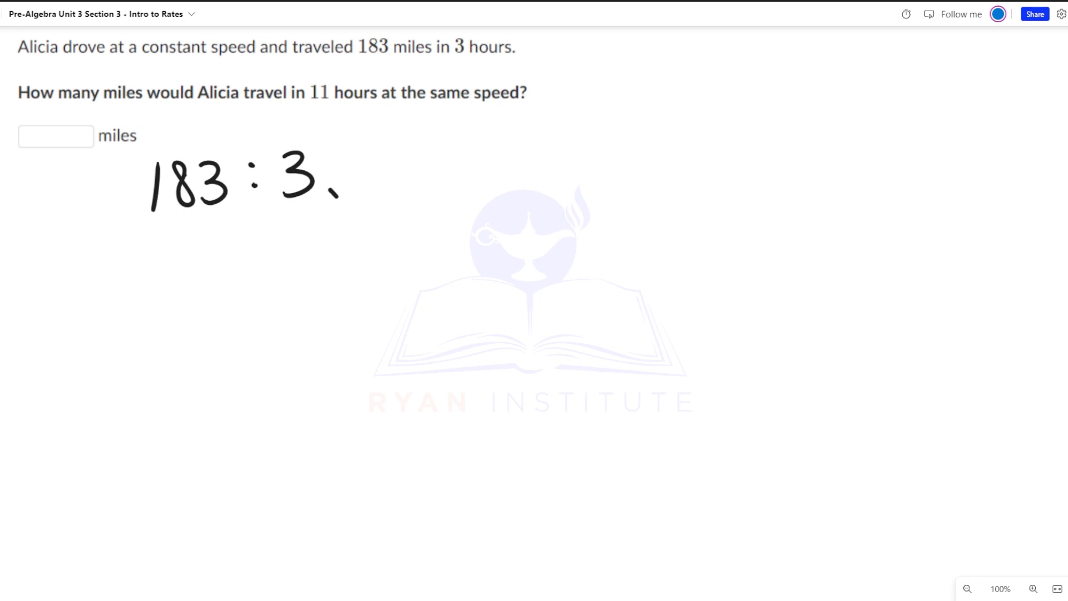
Divide 183:3 by 3 to get 61:1, then mark ×11 toward ?:11.
drag(130, 204, 334, 245)
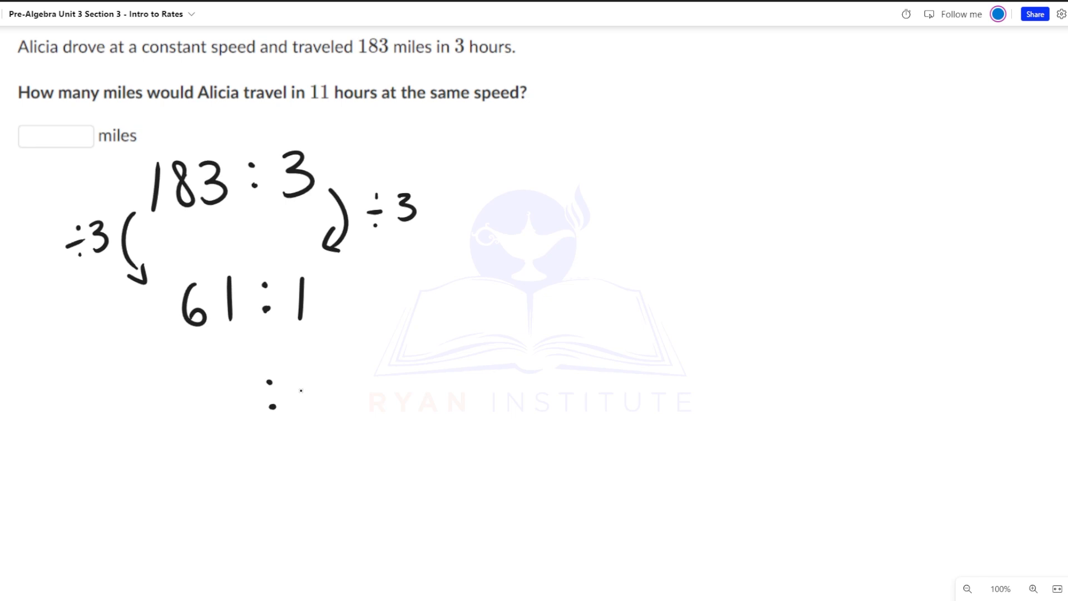
drag(286, 371, 323, 409)
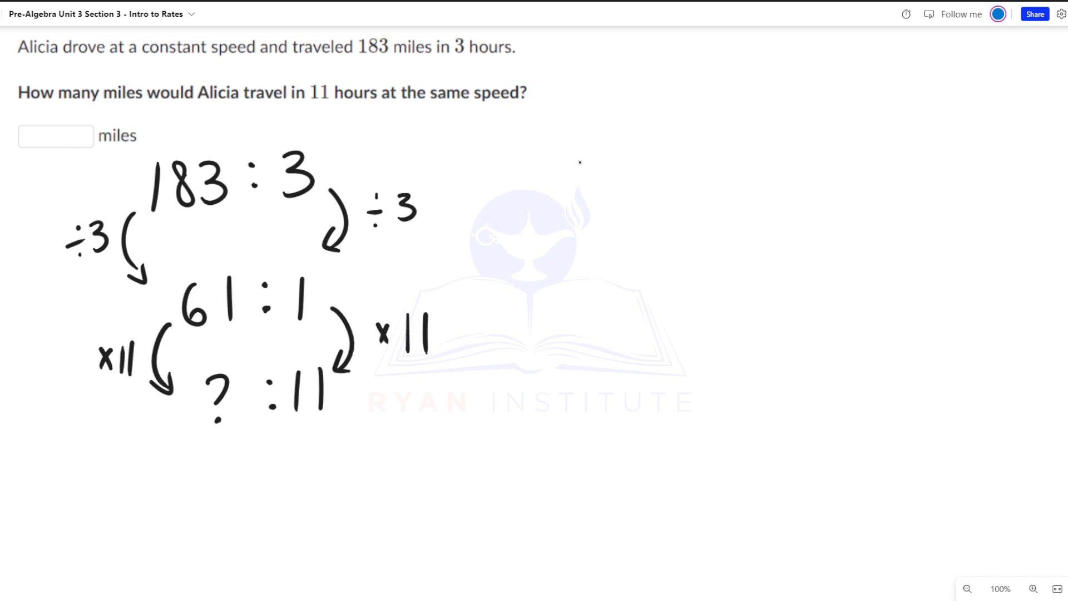
Multiply 61 × 11 on the side, total the partial products to 671, and write it under ?
drag(595, 160, 574, 207)
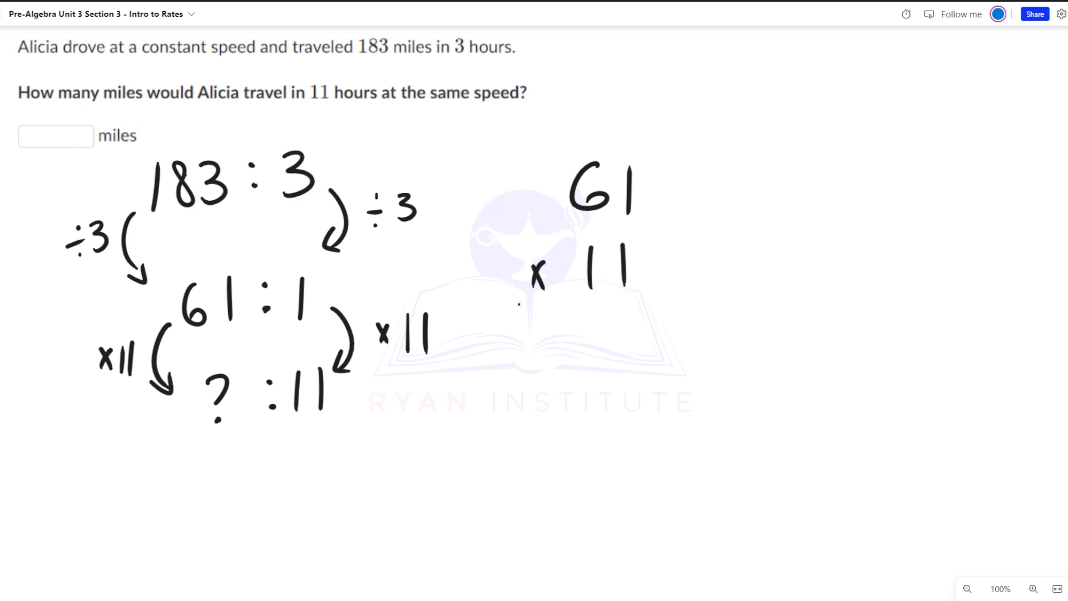
drag(504, 304, 691, 304)
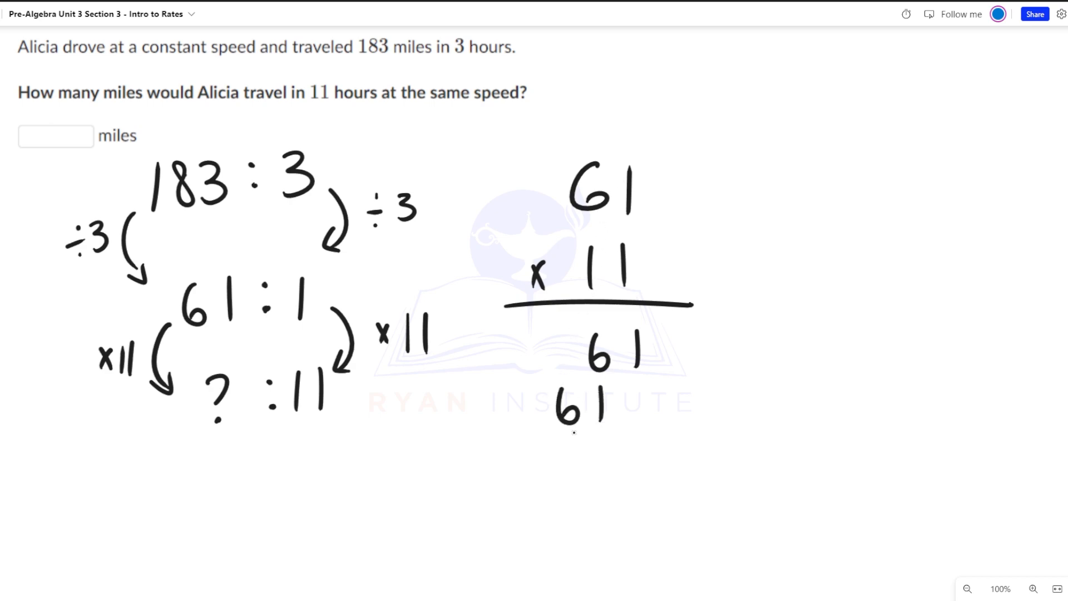
drag(524, 431, 714, 431)
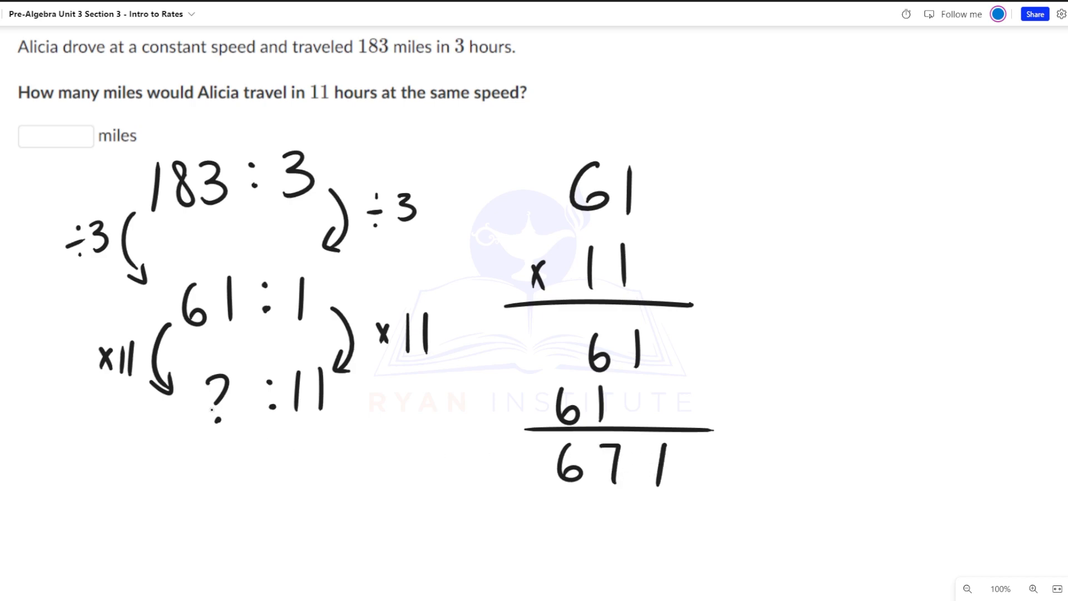
drag(173, 470, 239, 483)
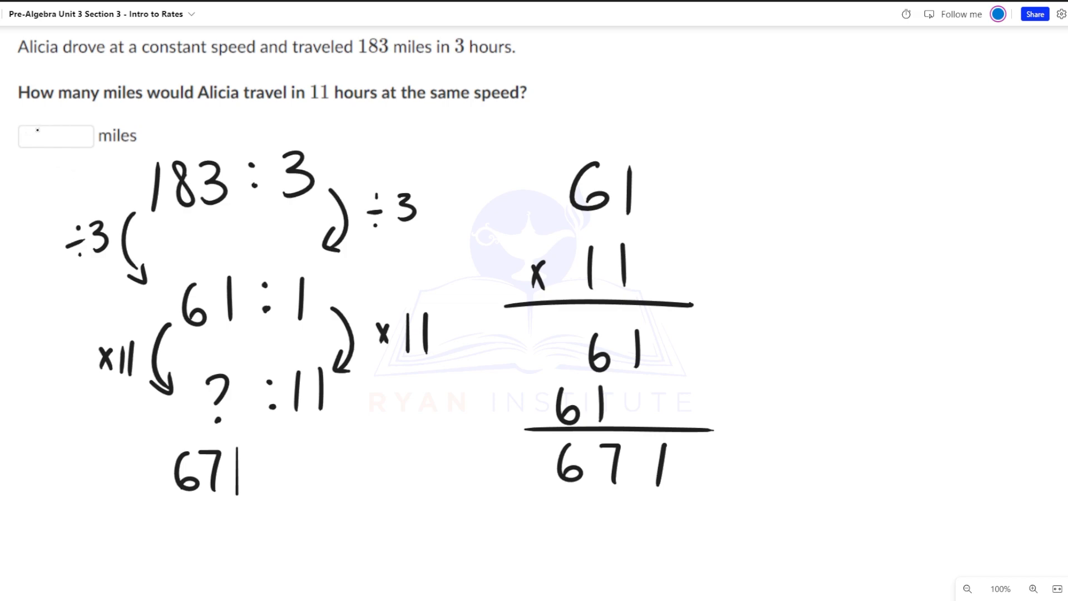
Write 671 as Alicia's miles answer, then scroll to the 8 euros for 11 dollars problem.
text(6)
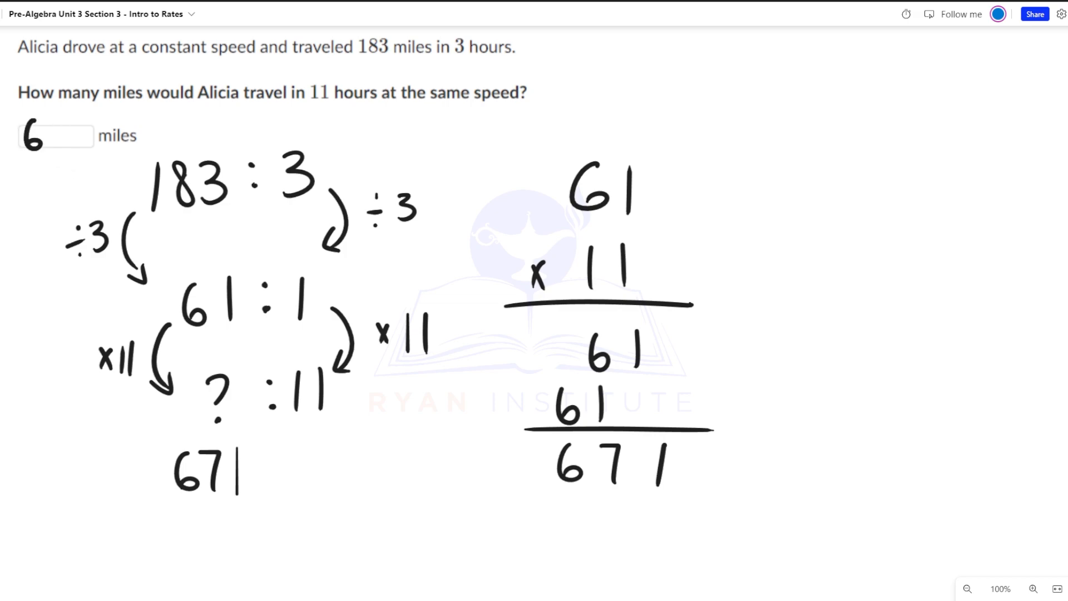
text(71)
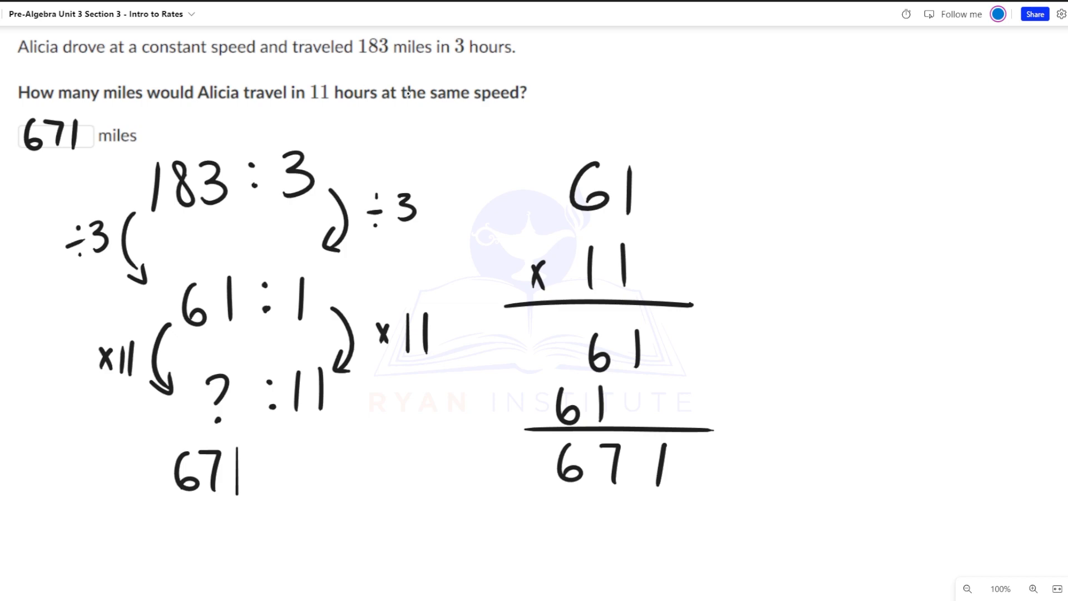
mouse_move(611, 401)
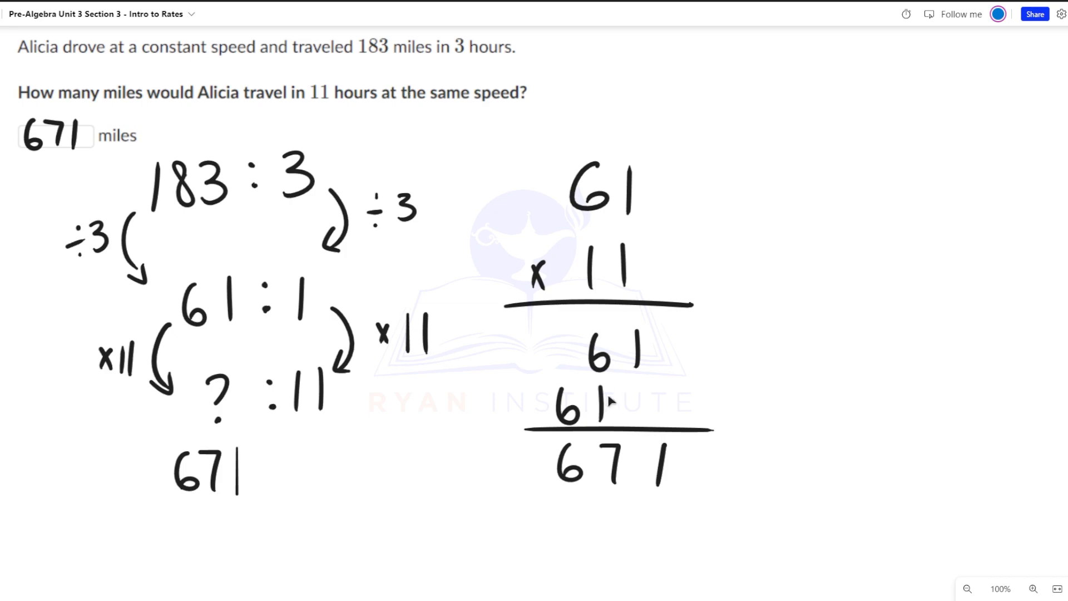
scroll(down, 3)
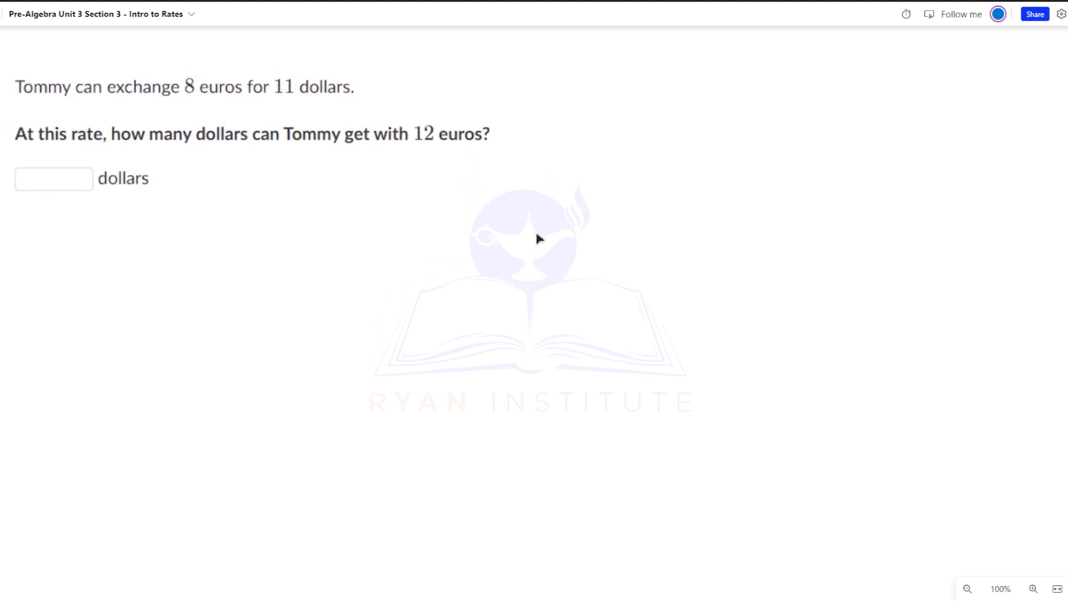
mouse_move(410, 283)
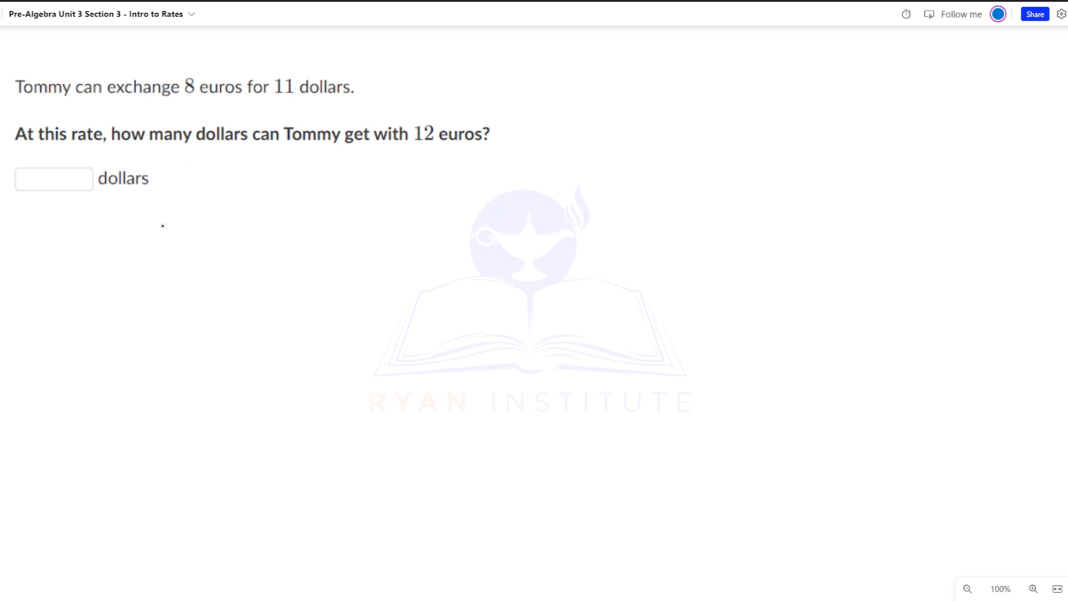
Write 8 : 11, mark ÷8 on both sides, and write the unit rate 1 : 11/8.
drag(155, 215, 172, 256)
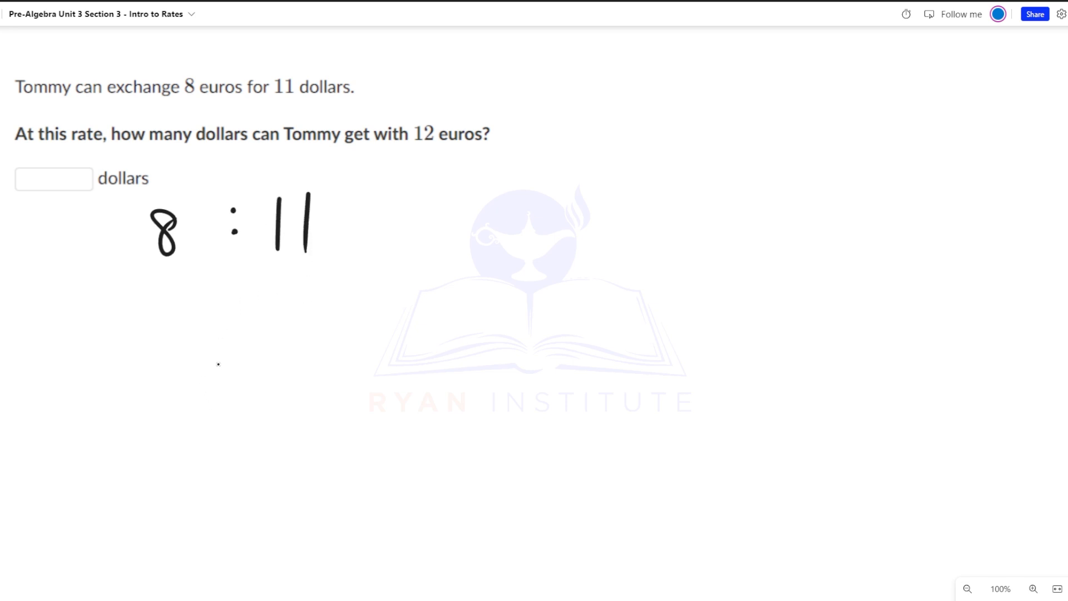
mouse_move(347, 362)
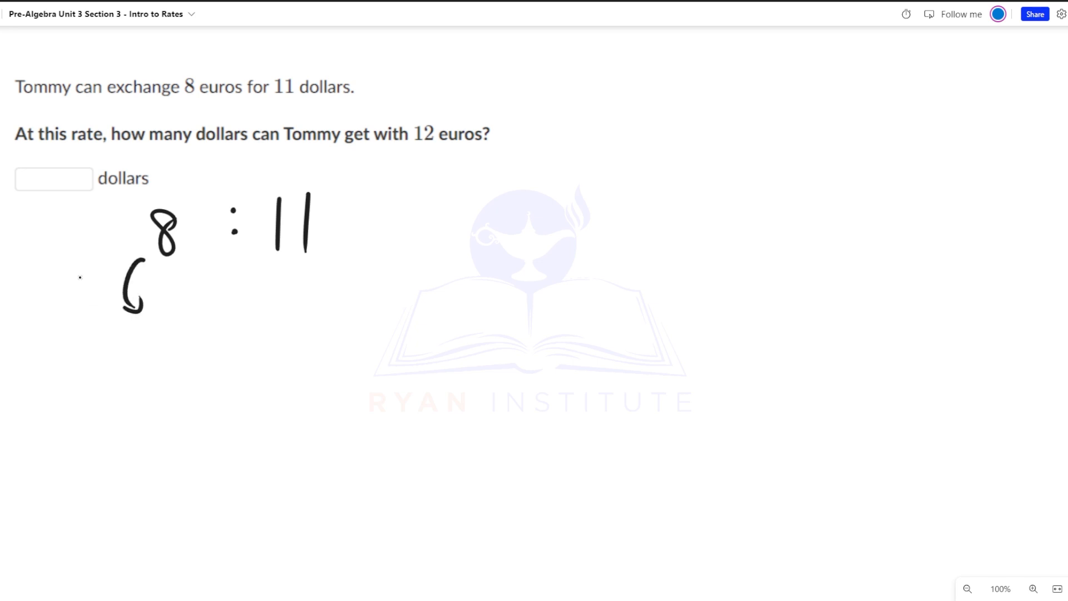
drag(88, 280, 187, 358)
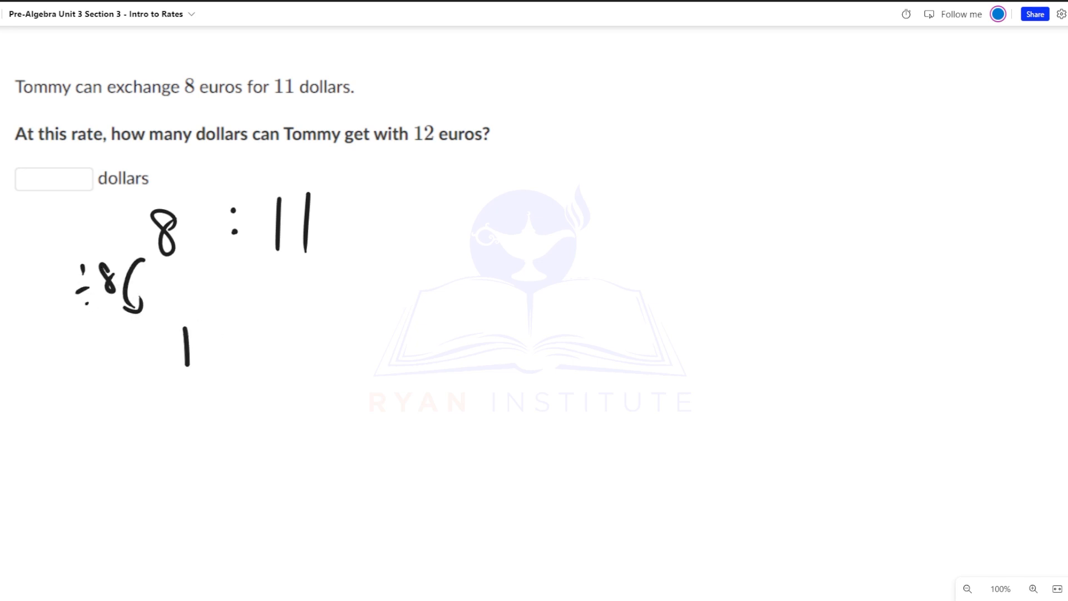
drag(355, 234, 334, 289)
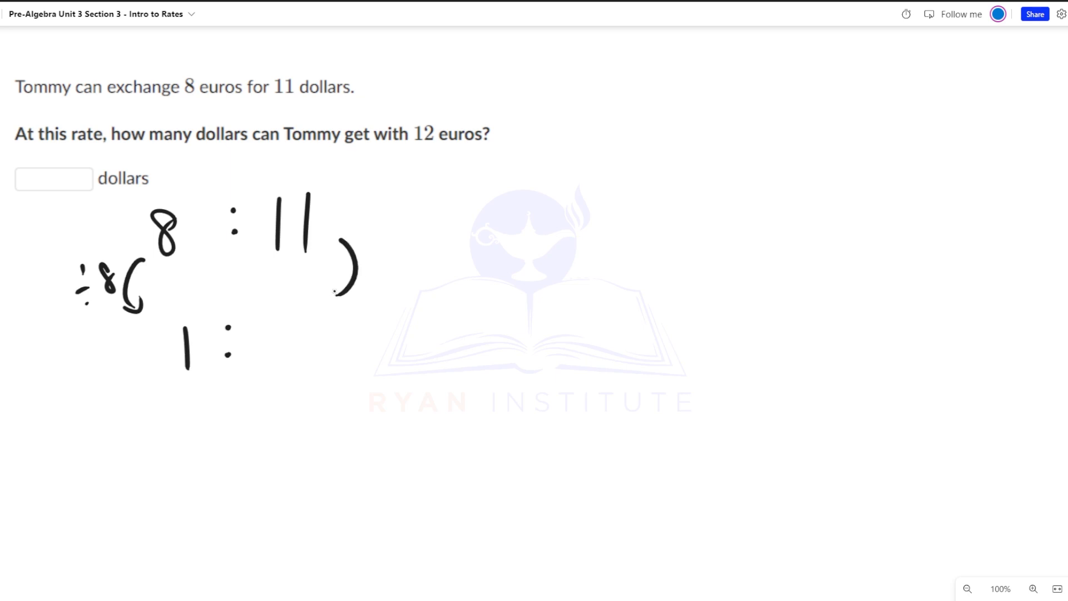
drag(354, 245, 347, 293)
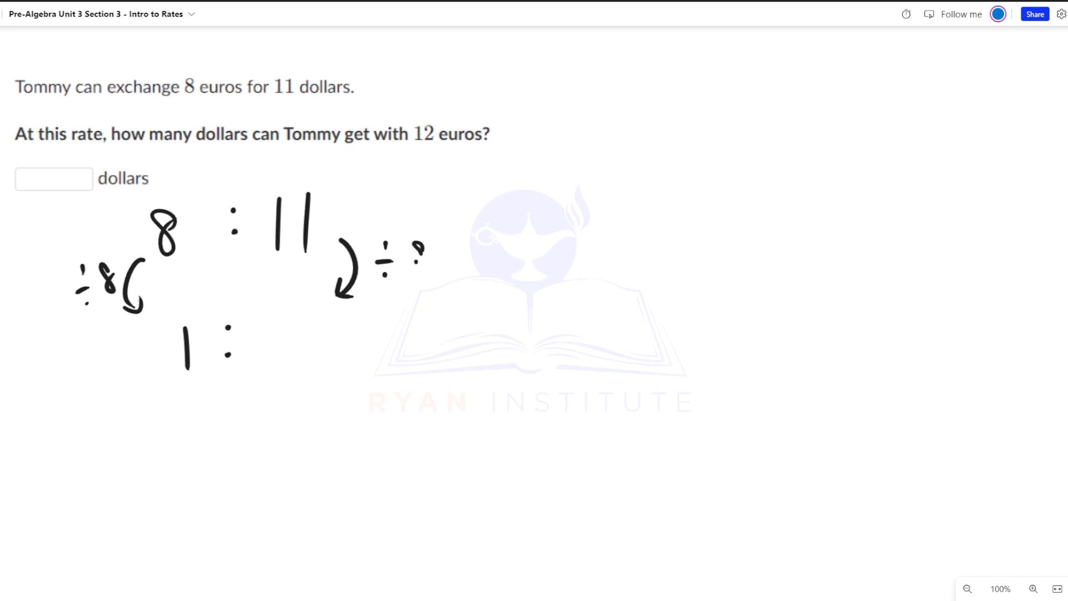
drag(409, 242, 419, 270)
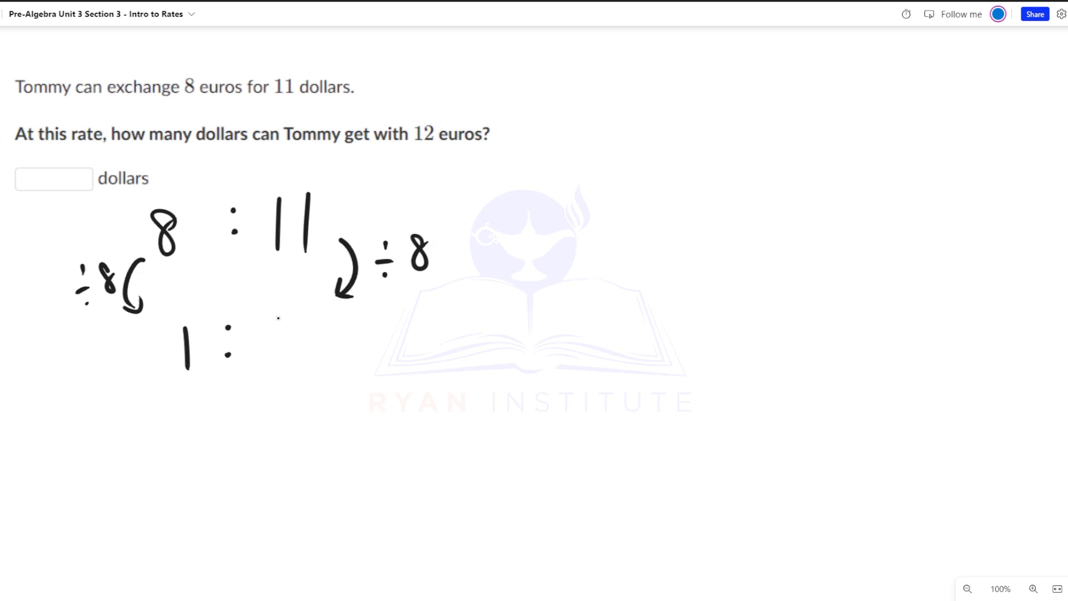
drag(269, 303, 307, 340)
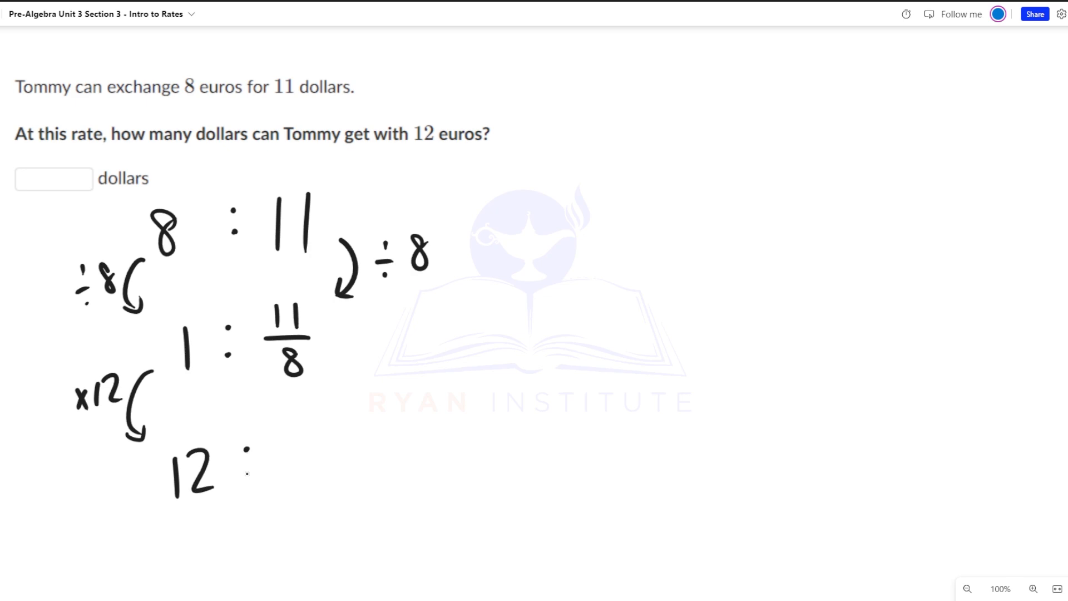
Mark the dollars side ×12 toward 12 : and begin the side calculation 11/8 × 12.
drag(331, 363, 353, 412)
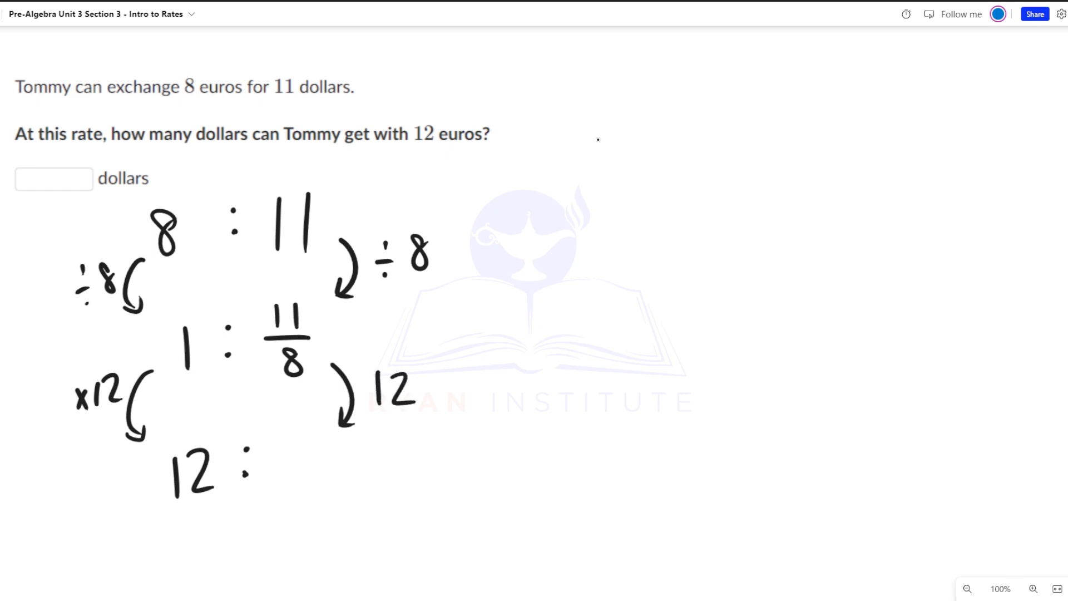
mouse_move(572, 249)
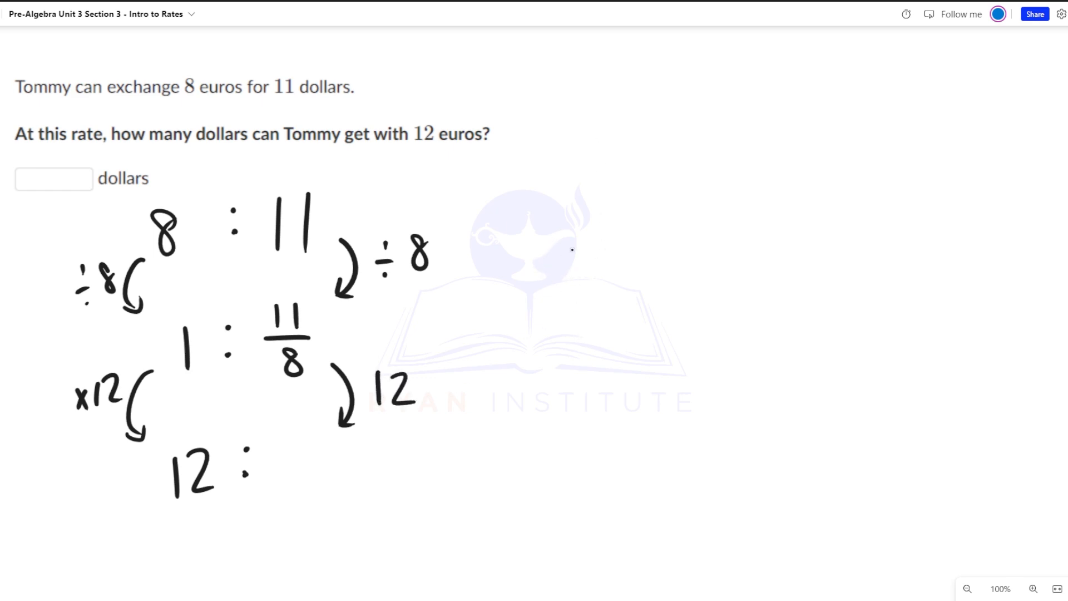
drag(582, 225, 619, 259)
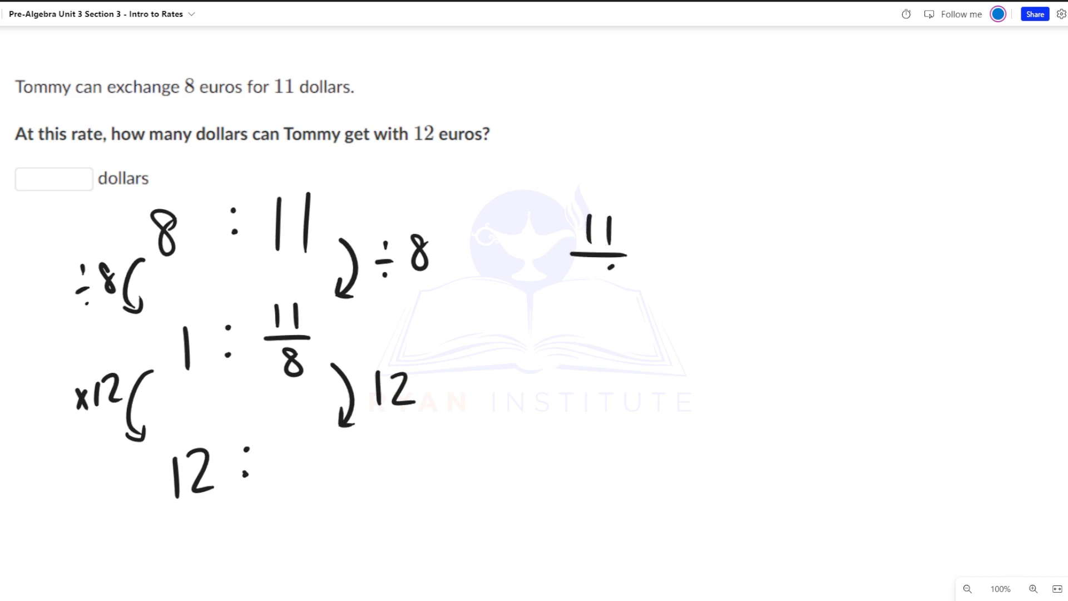